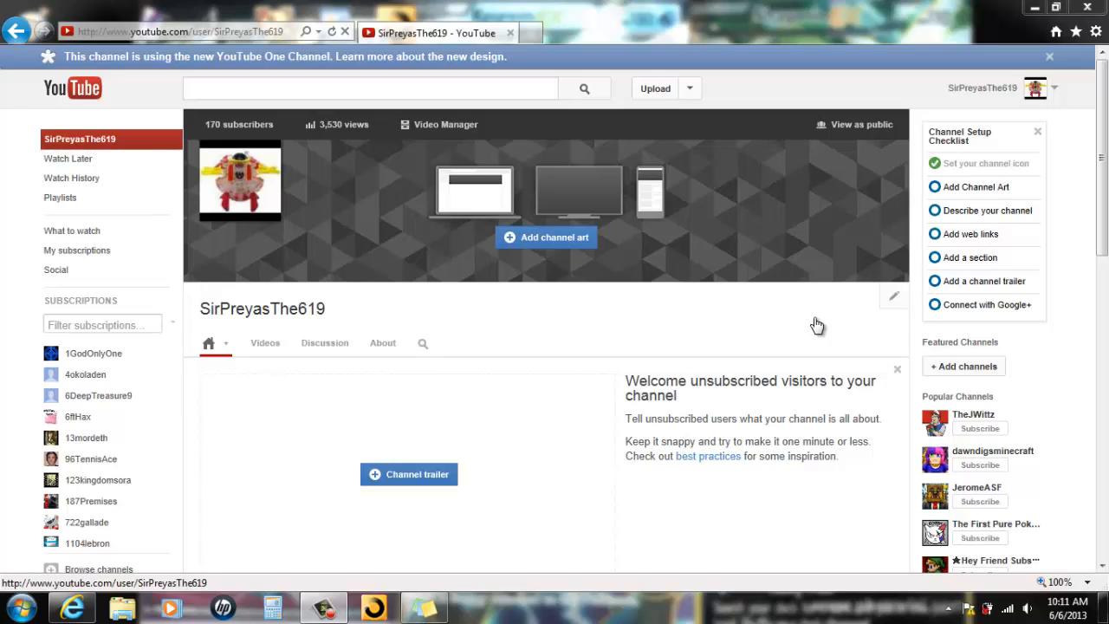
mouse_move(566, 160)
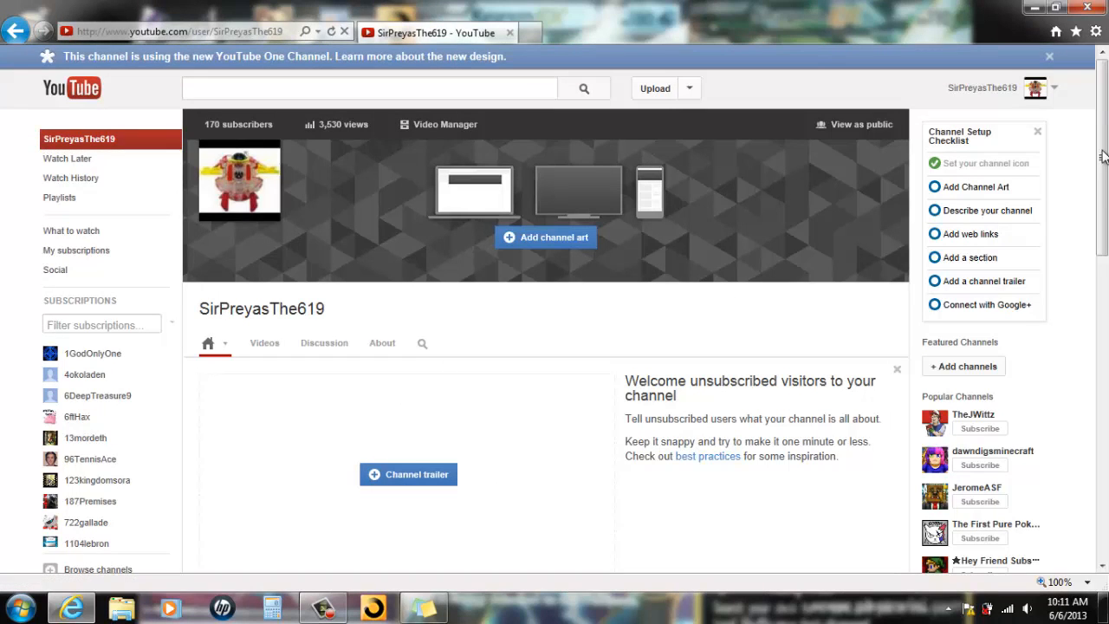
scroll(down, 3)
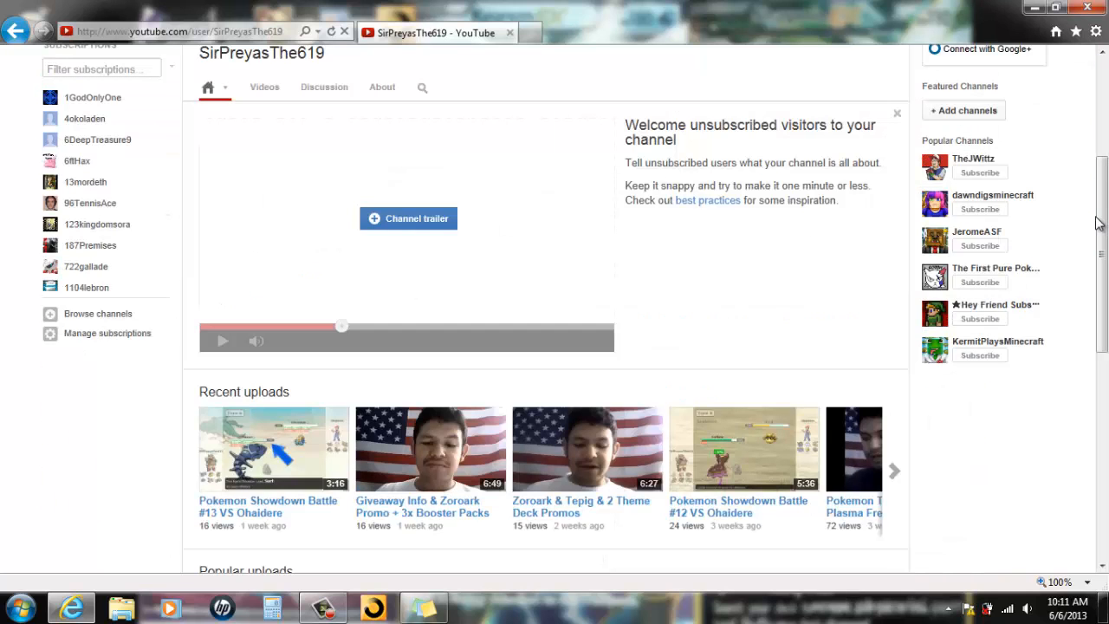
scroll(down, 3)
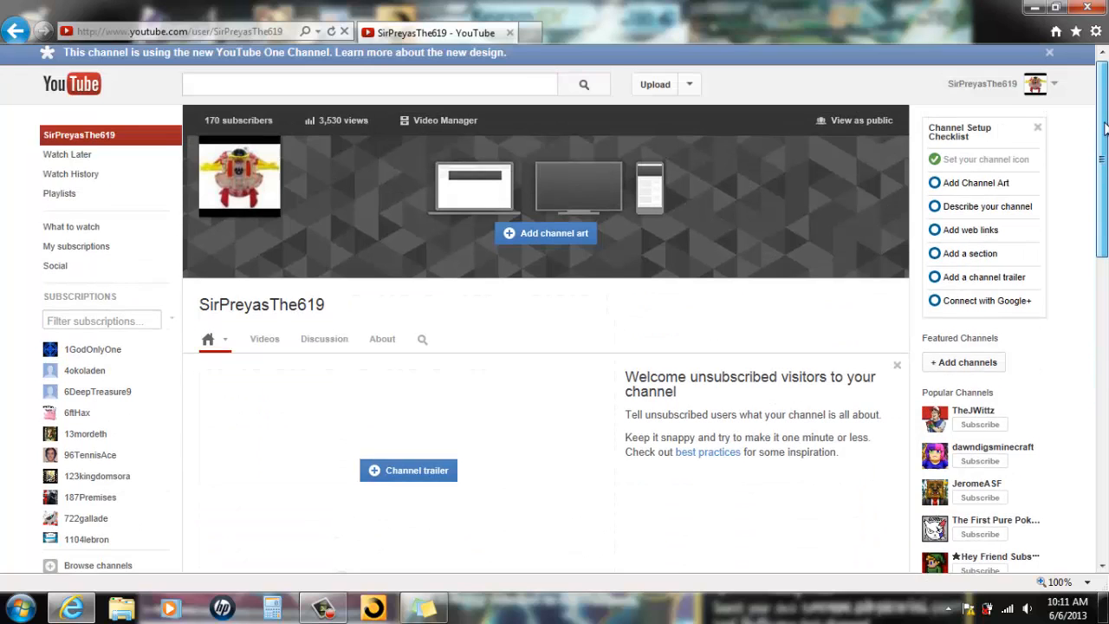
scroll(down, 3)
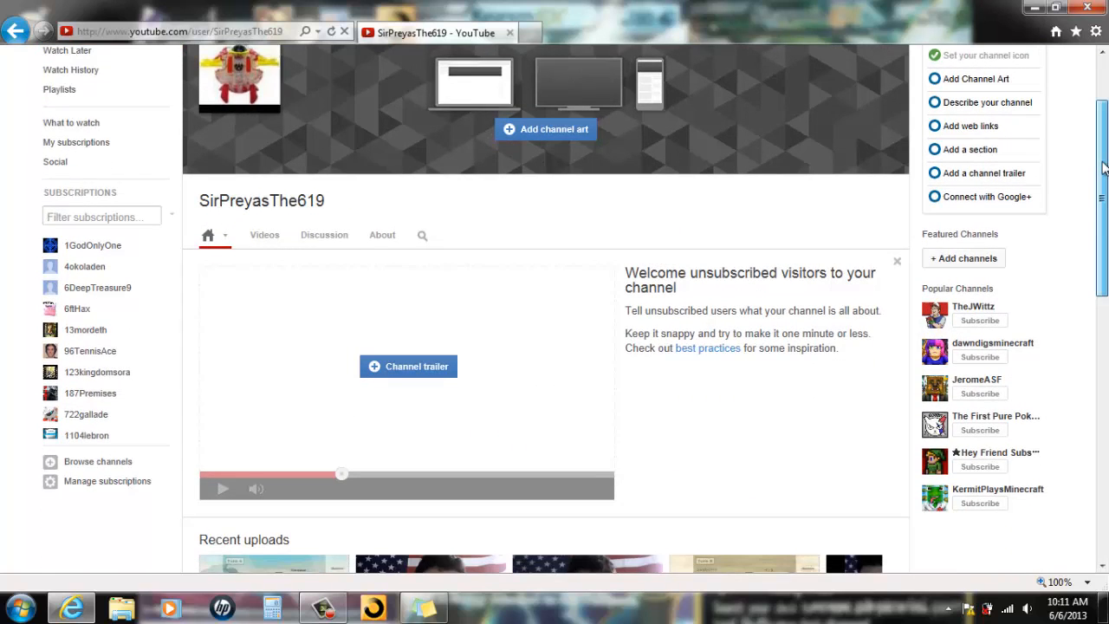
scroll(down, 3)
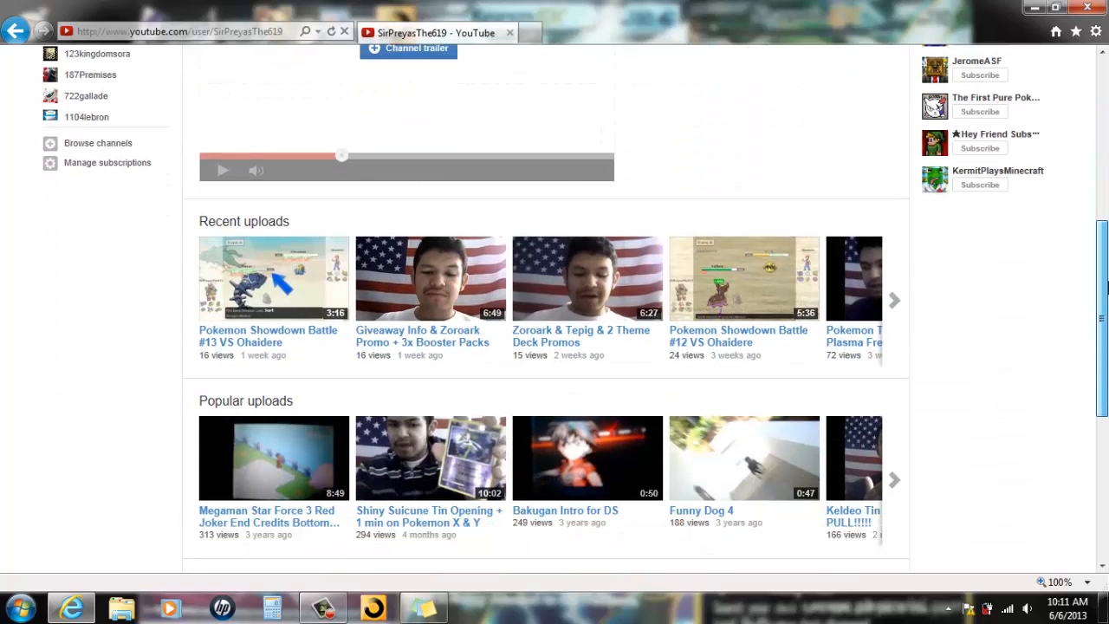
scroll(down, 3)
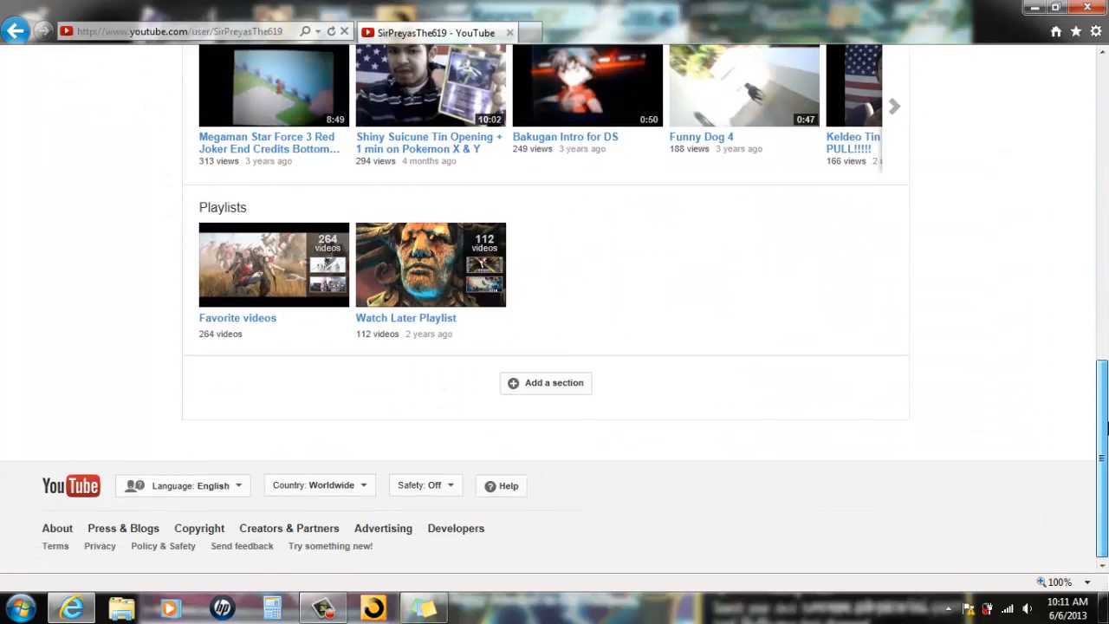
scroll(up, 3)
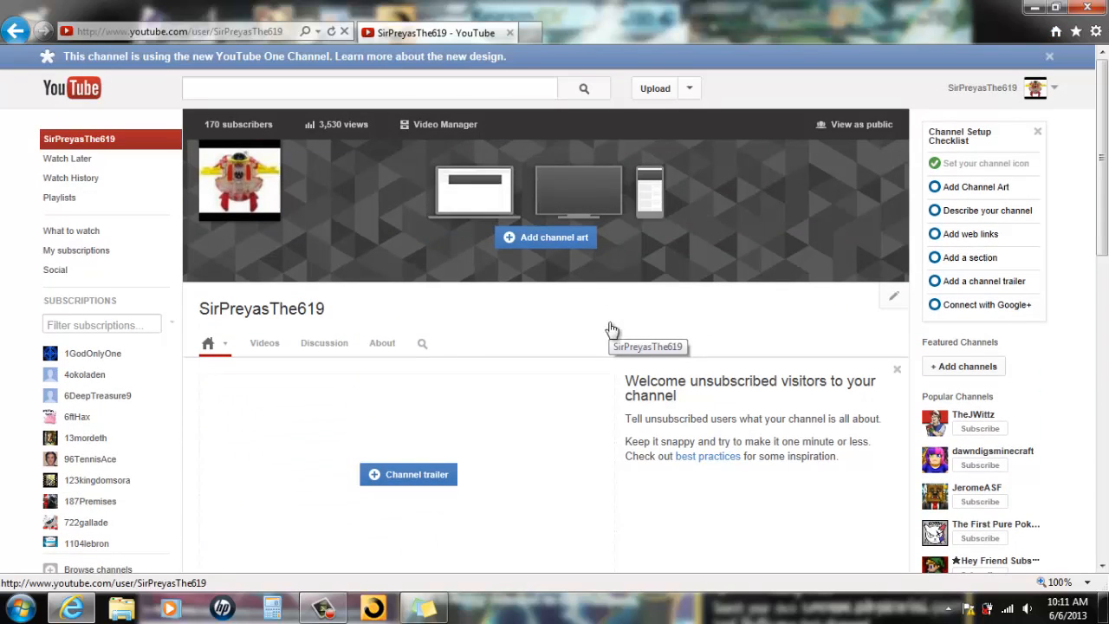
mouse_move(668, 319)
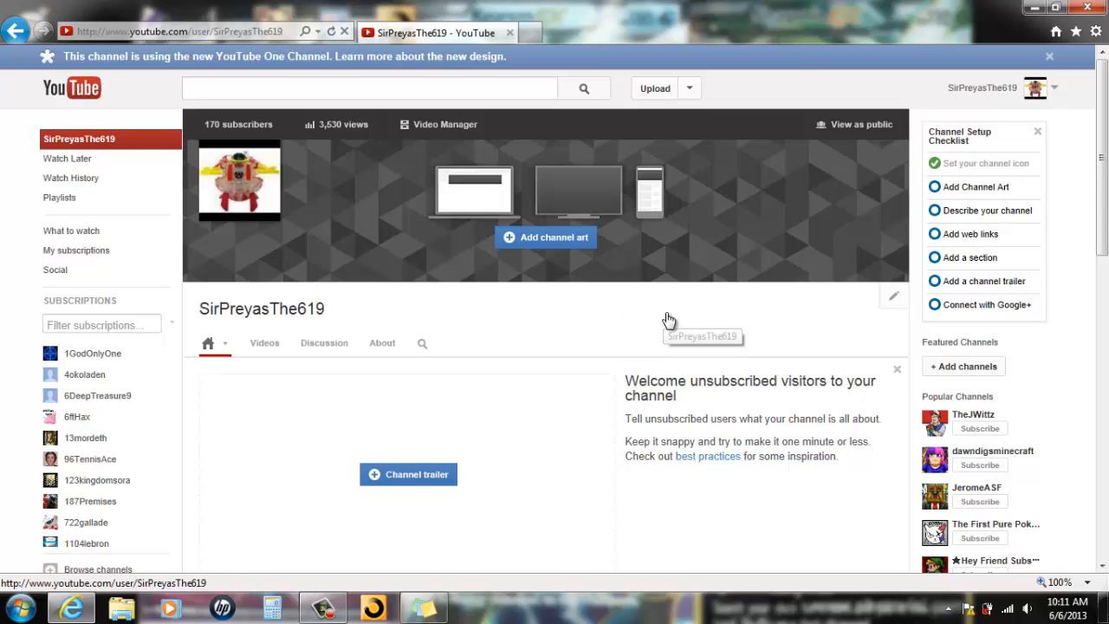
scroll(down, 3)
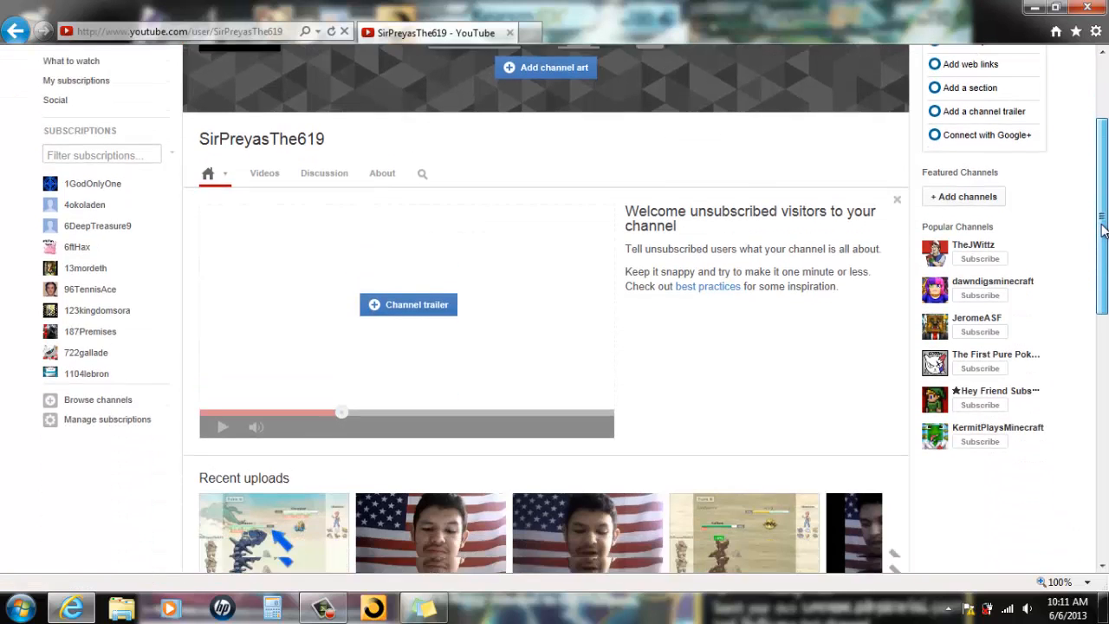
scroll(down, 3)
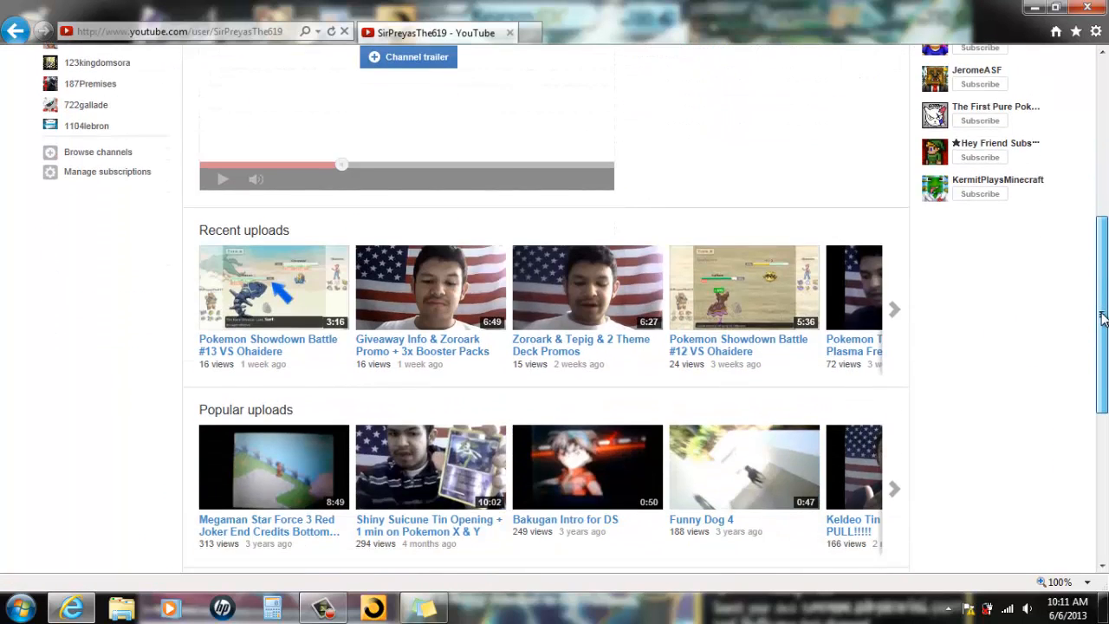
scroll(down, 3)
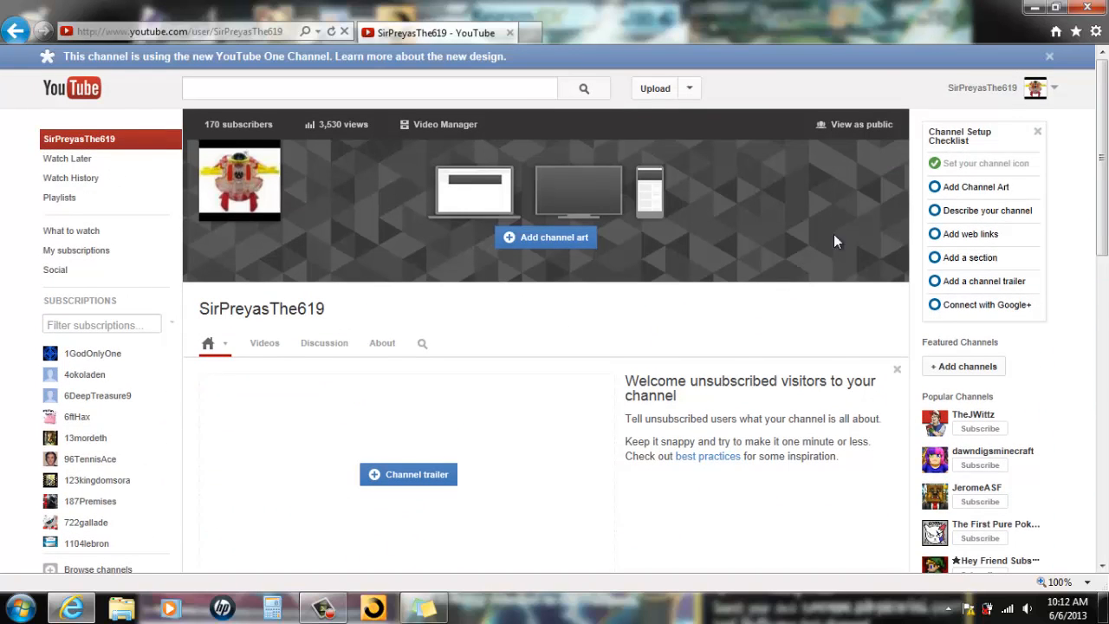
mouse_move(681, 317)
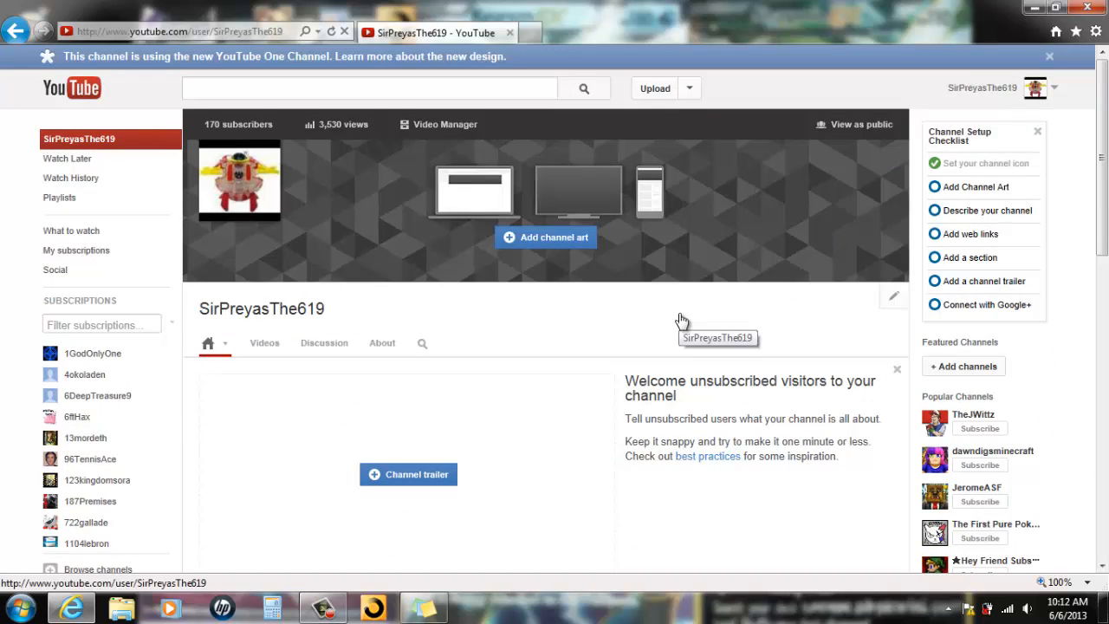
mouse_move(510, 614)
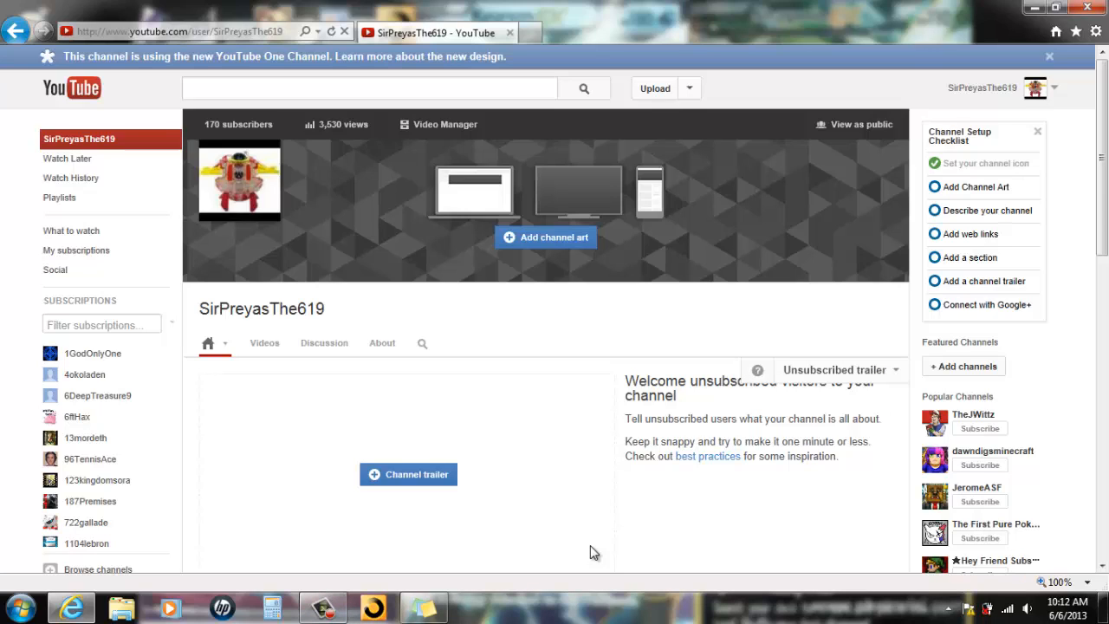
scroll(down, 3)
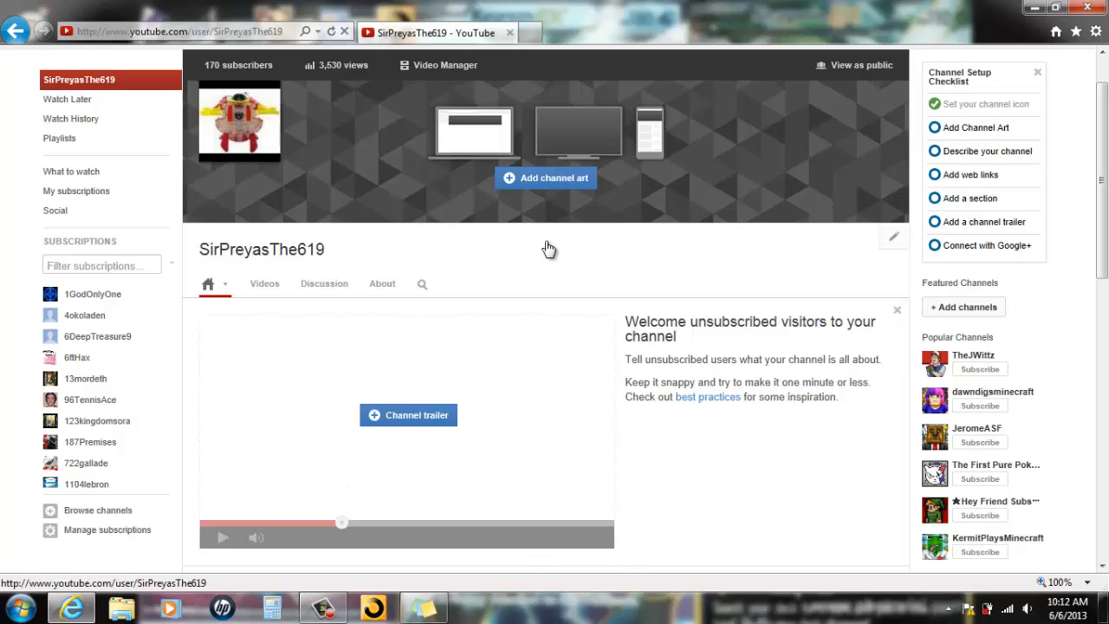
mouse_move(537, 274)
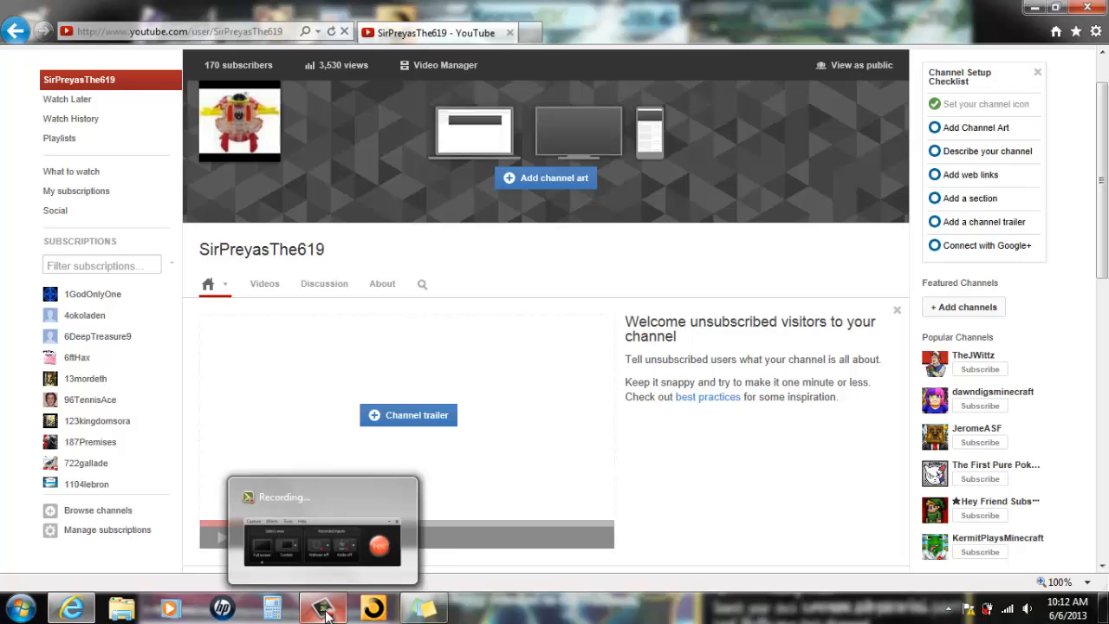
mouse_move(426, 617)
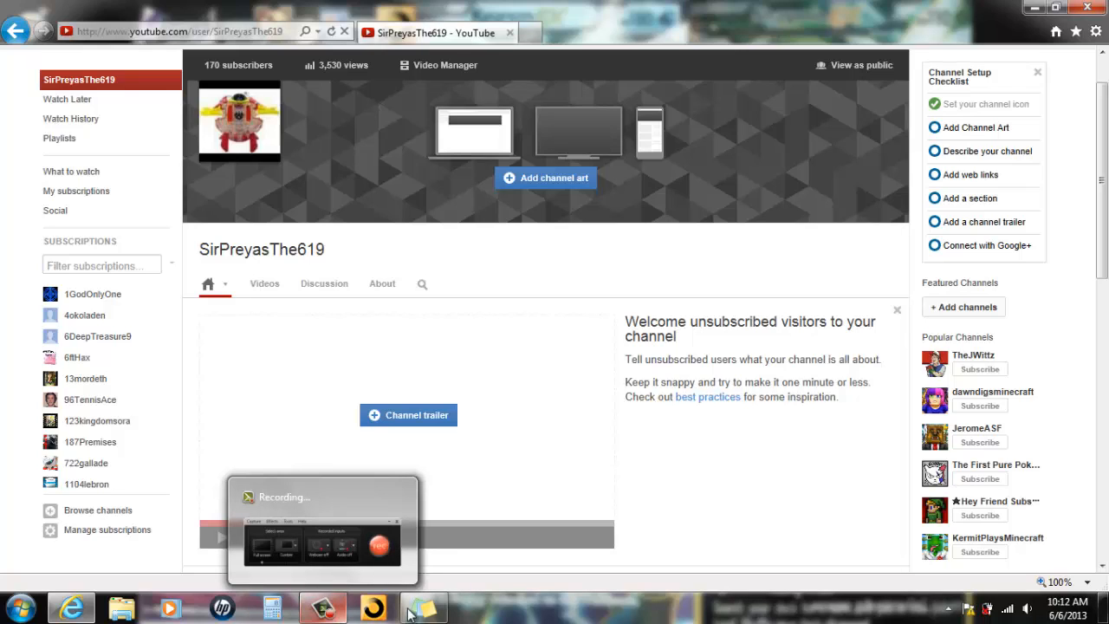